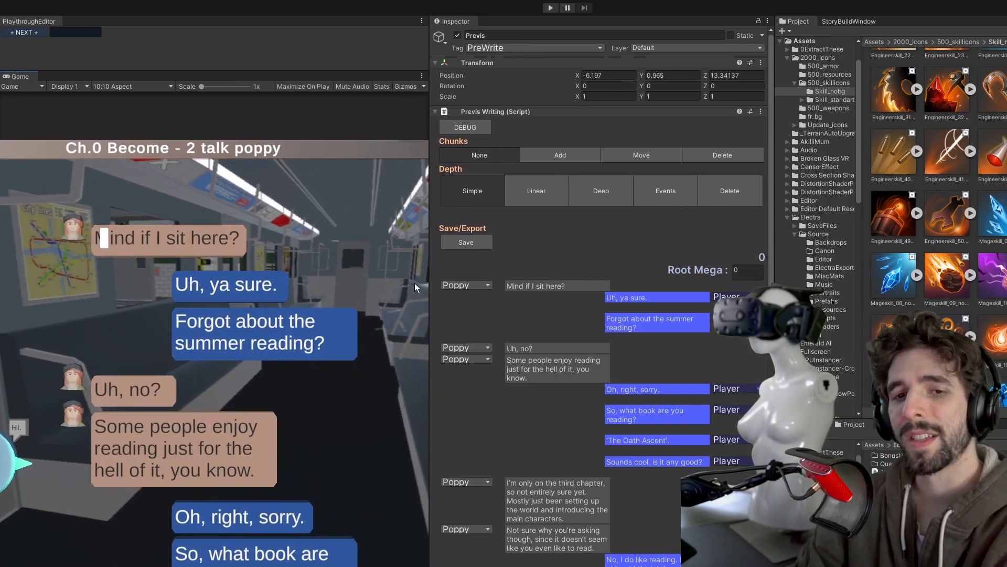
Step: Switch the Poppy conversation's Depth to Deep and look over its bond/respect options
scroll(down, 3)
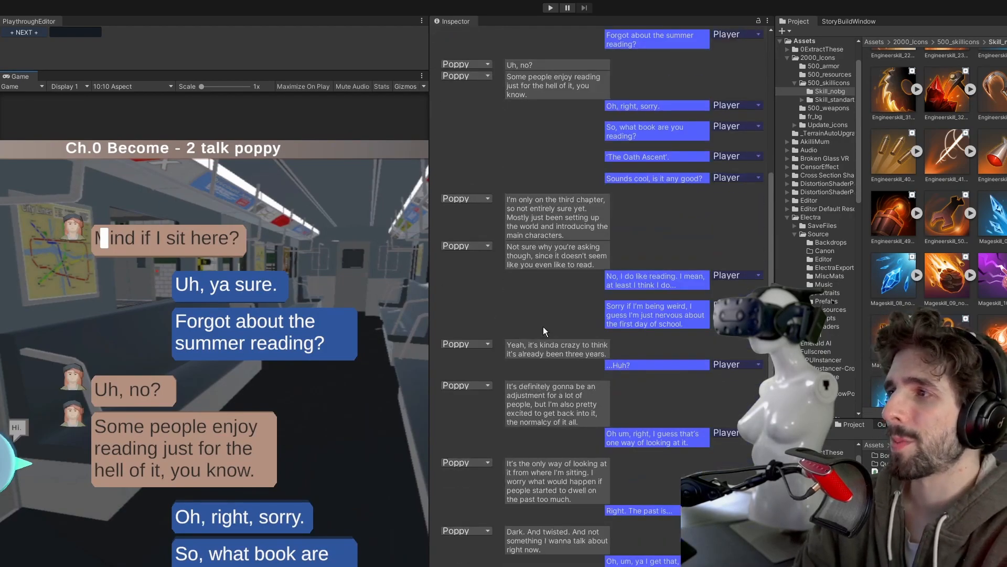
scroll(up, 3)
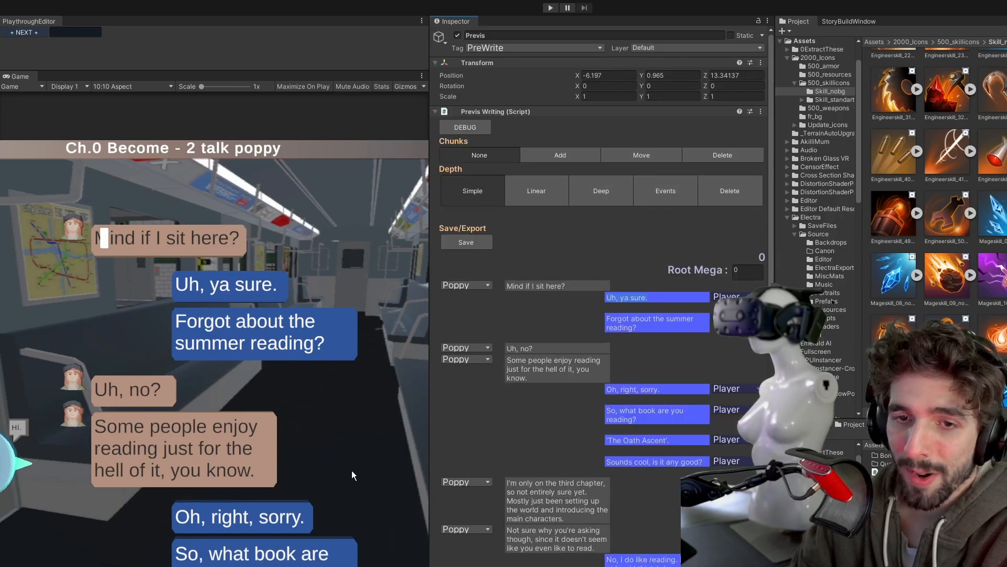
click(601, 191)
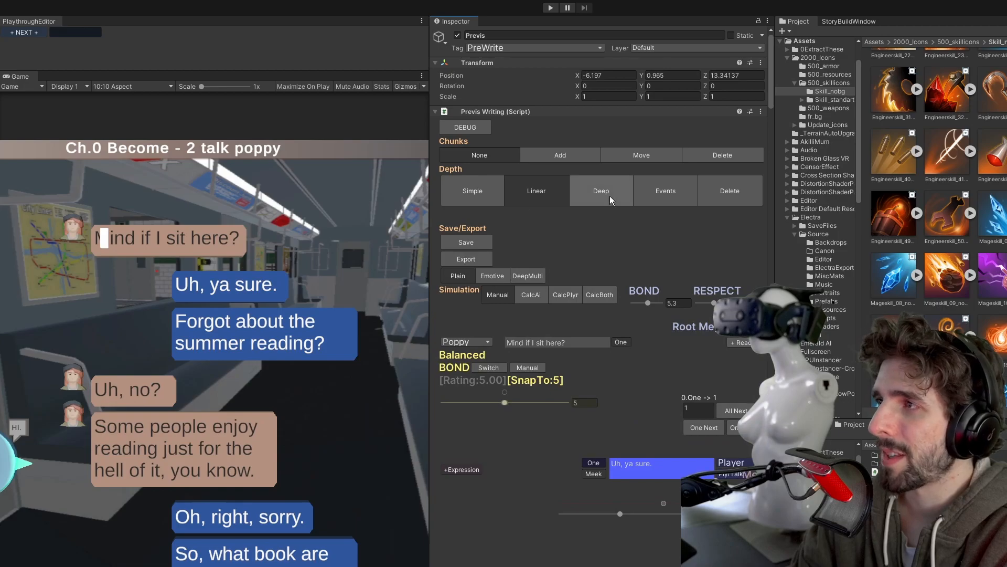
click(600, 190)
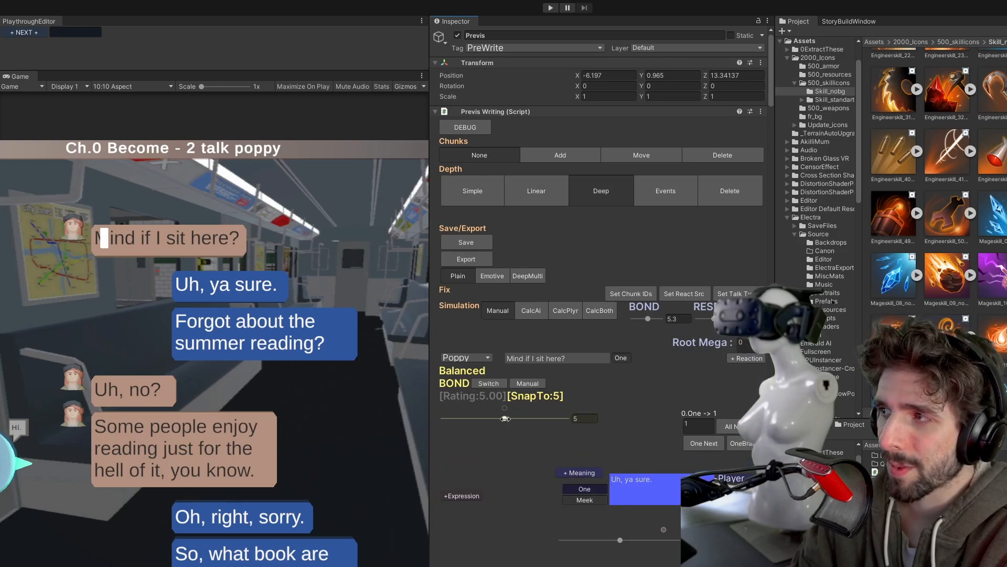
scroll(down, 3)
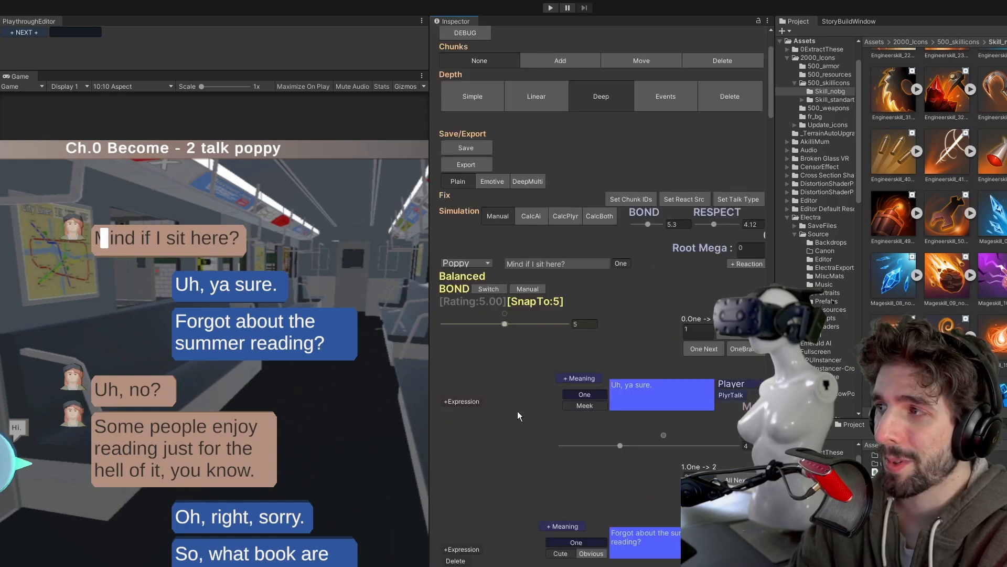
mouse_move(514, 327)
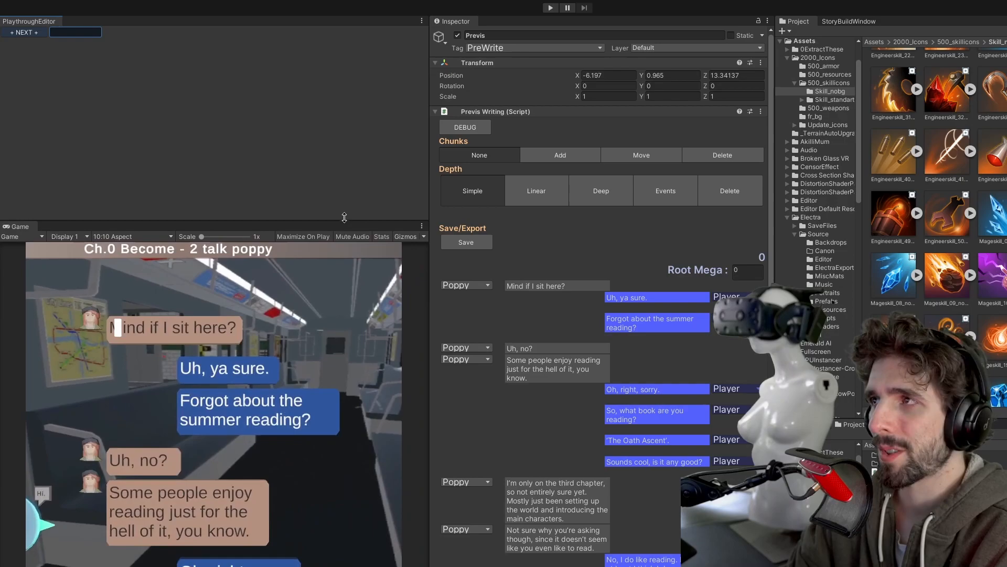
Step: Show the StoryBuildWindow chapter list with Become, Unlock and Occult scenes
click(848, 21)
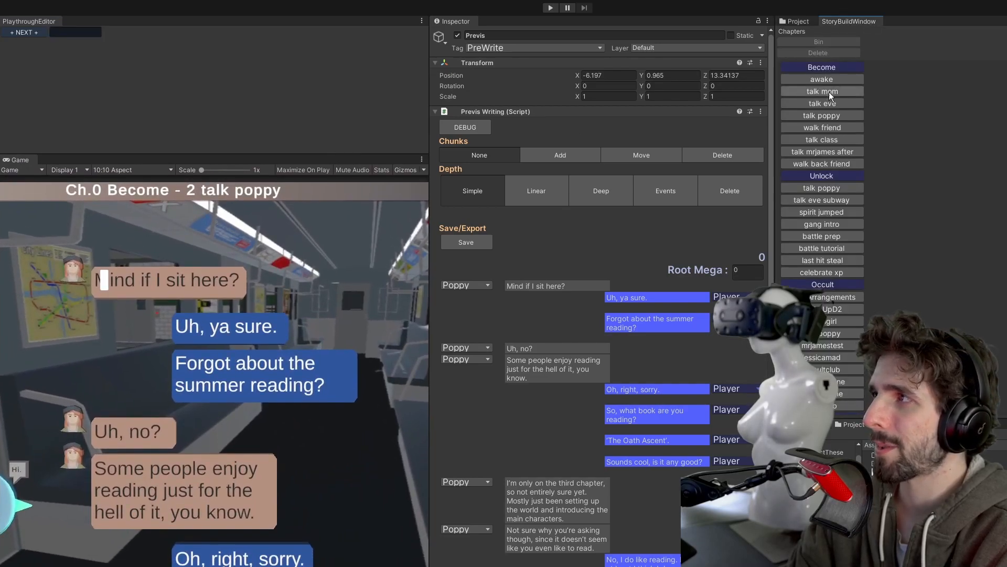
mouse_move(809, 357)
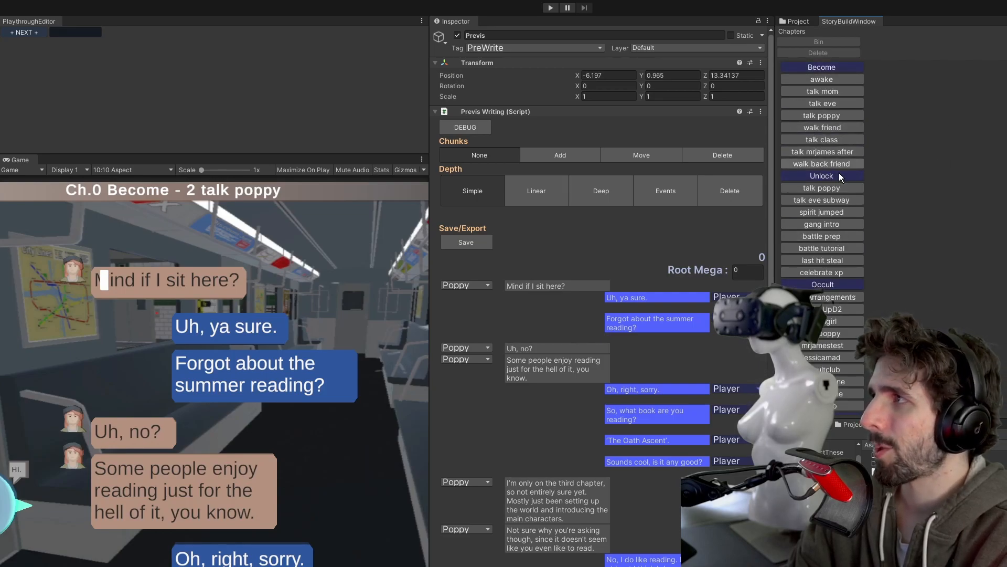
mouse_move(886, 231)
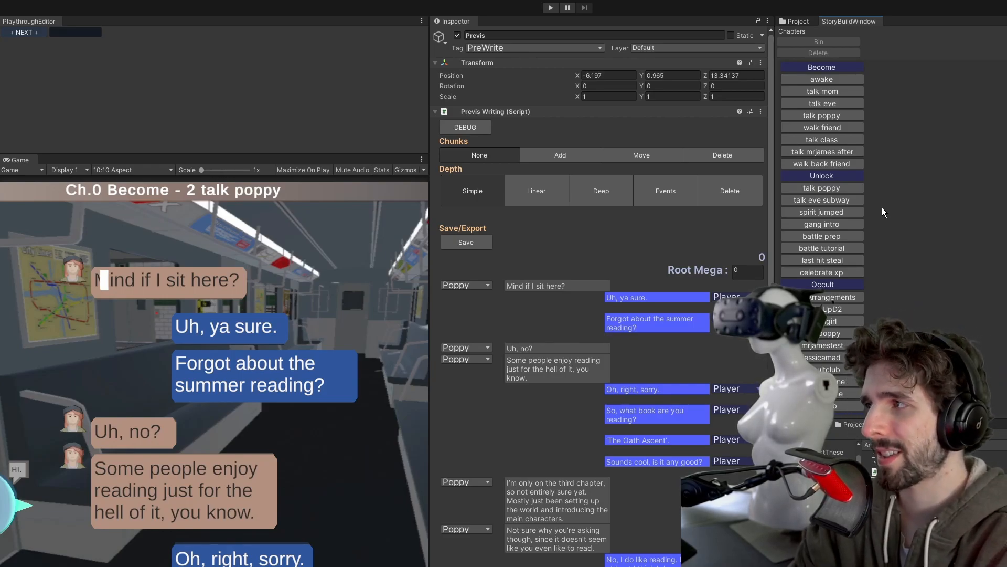
mouse_move(877, 168)
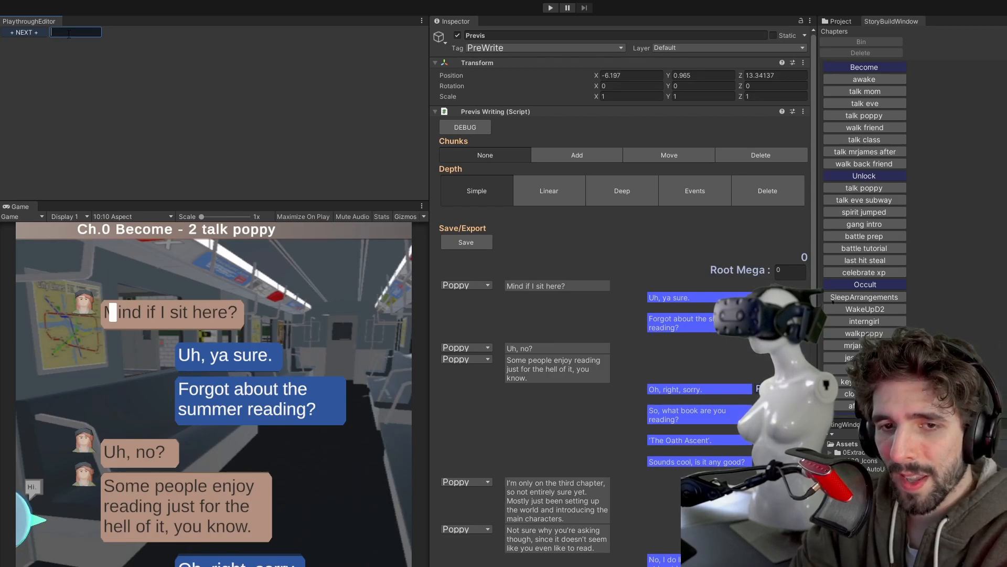
Step: Name the first playthrough nodes Wakeup and TalkToEve
text(Wa)
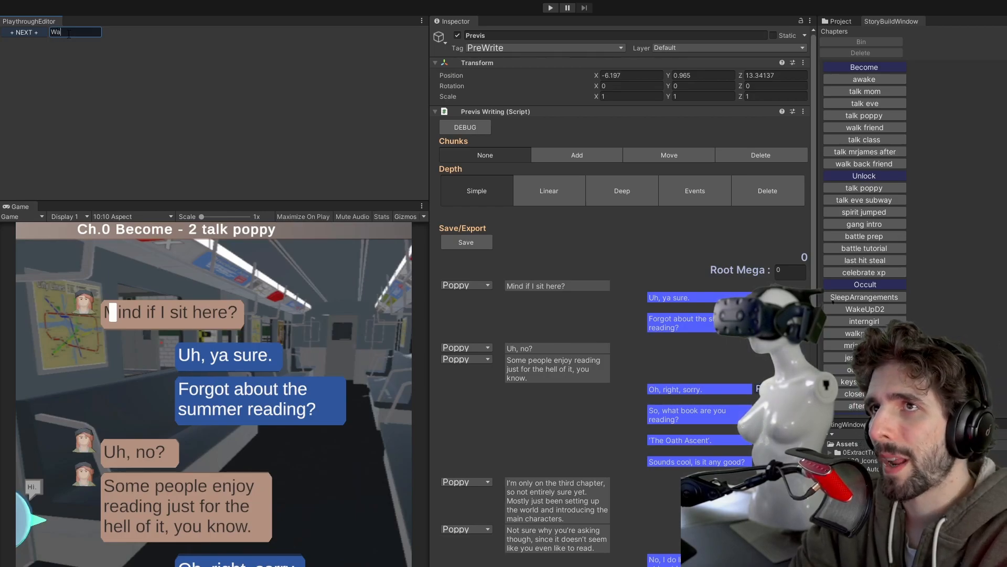
text(keup)
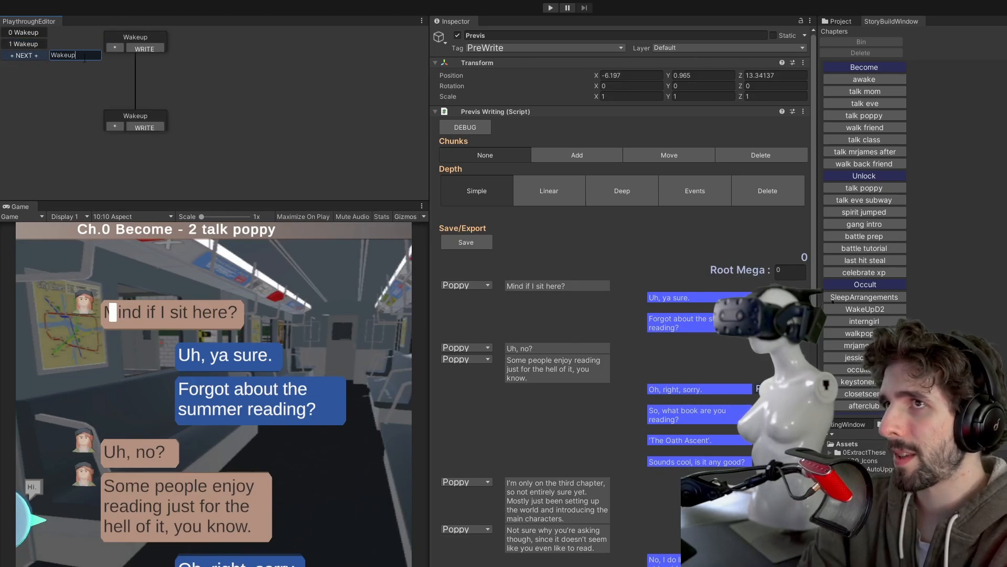
text(TalkTo)
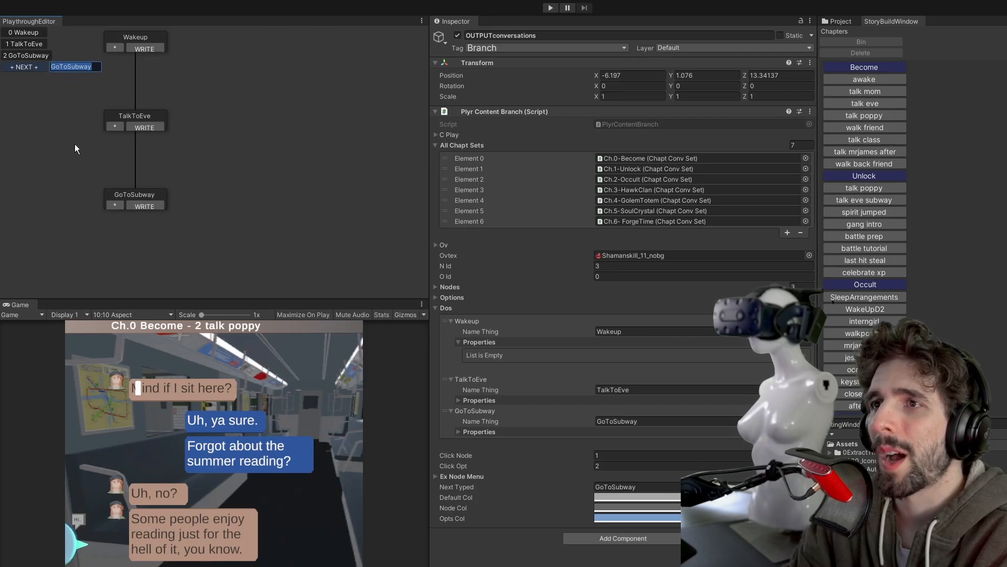
mouse_move(270, 238)
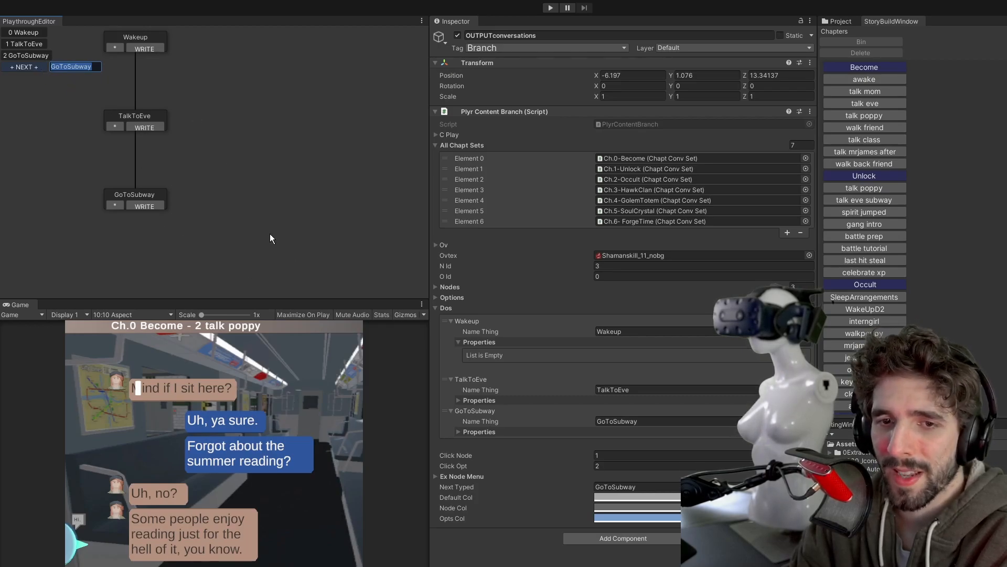
mouse_move(176, 46)
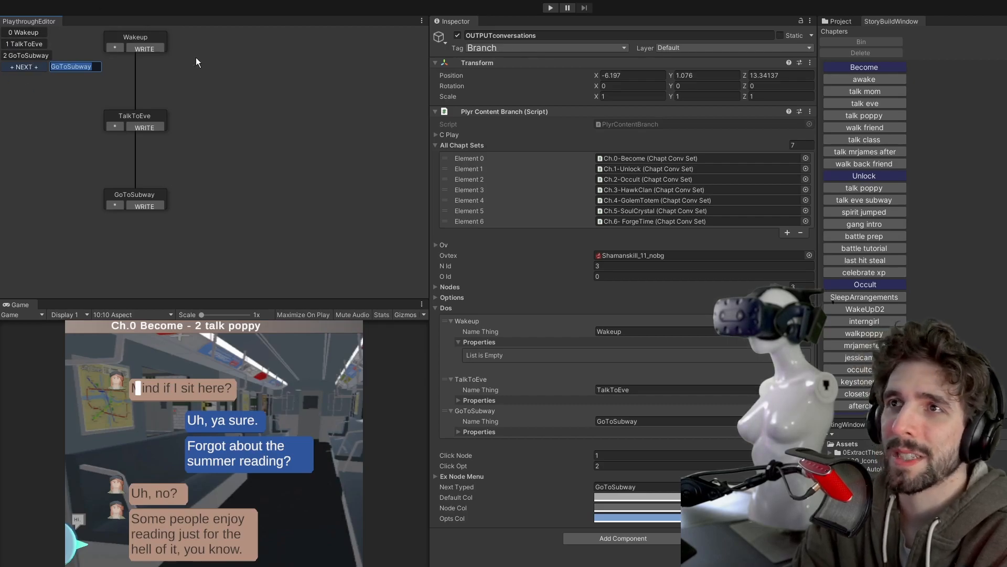
mouse_move(207, 159)
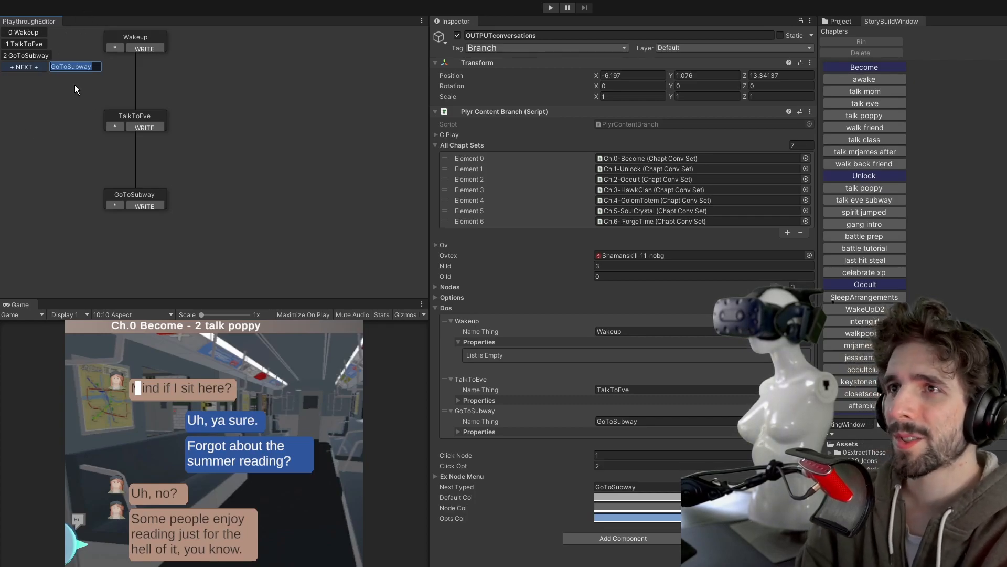
mouse_move(34, 80)
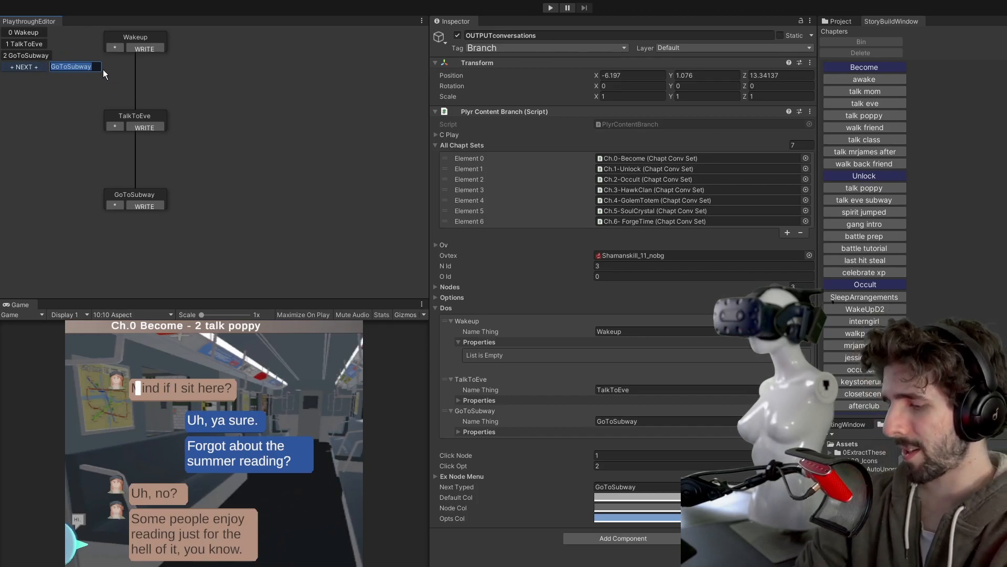
Step: Add ArgumentWithPoppy as the fourth node below GoToSubway
text(ArgumentWithPoppy)
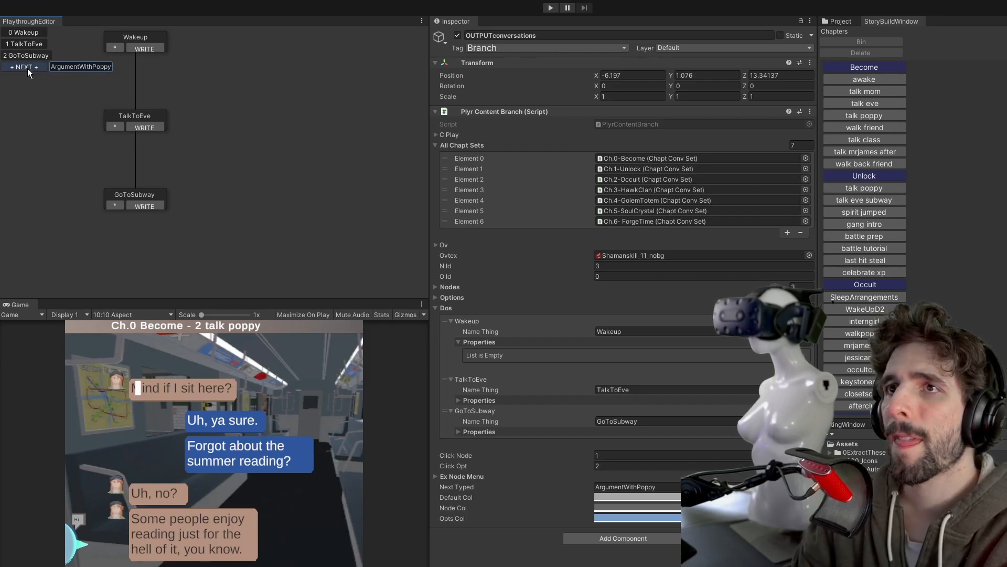
click(23, 67)
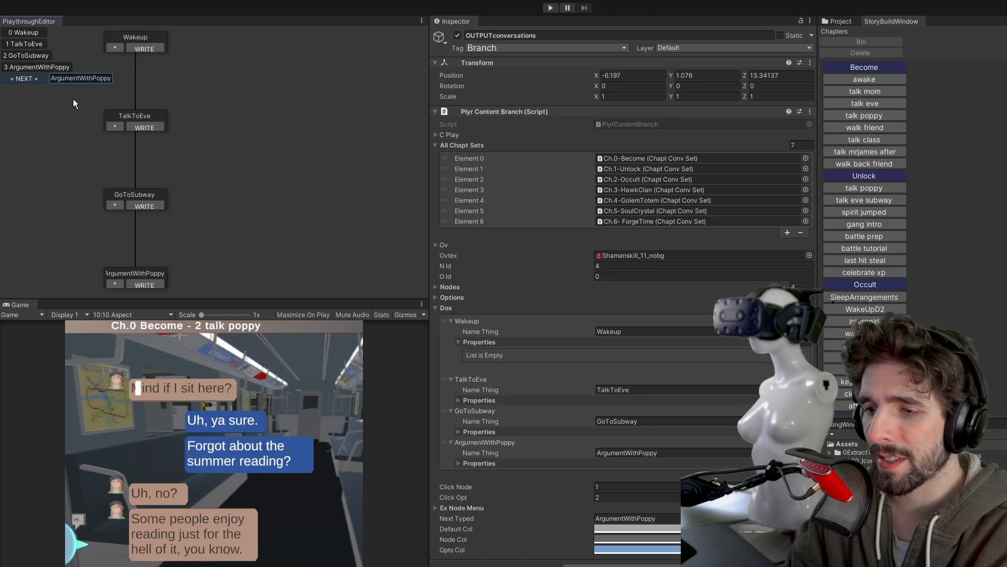
mouse_move(89, 242)
text(InterruptedByFriends)
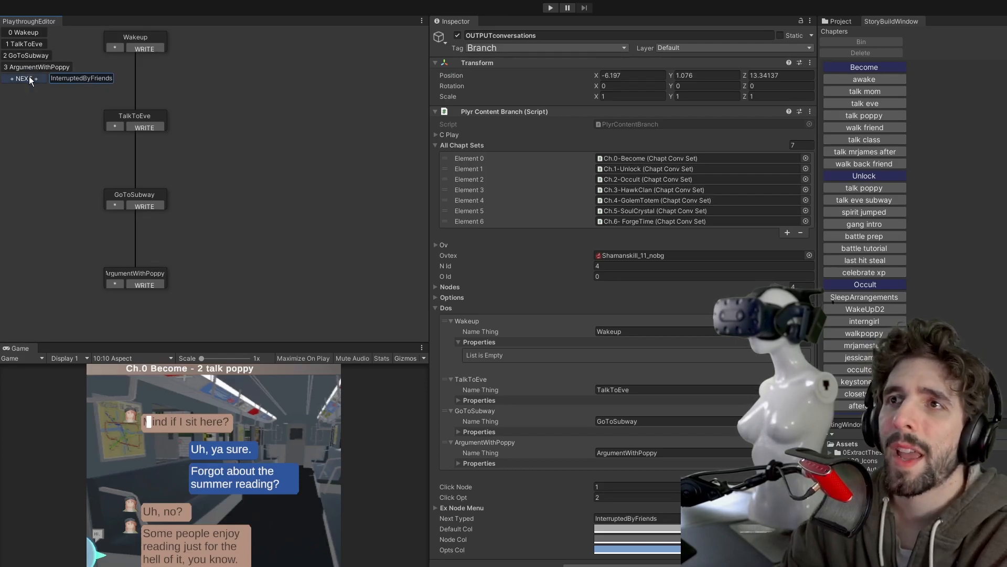
Step: Add InterruptedByFriends as the fifth node in the playthrough graph
click(22, 78)
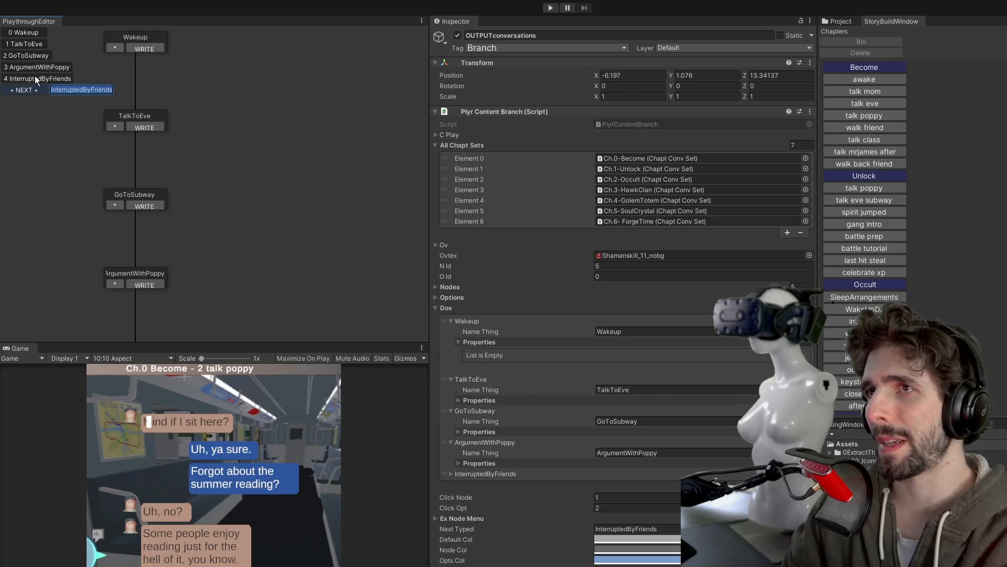
mouse_move(22, 55)
text(5B)
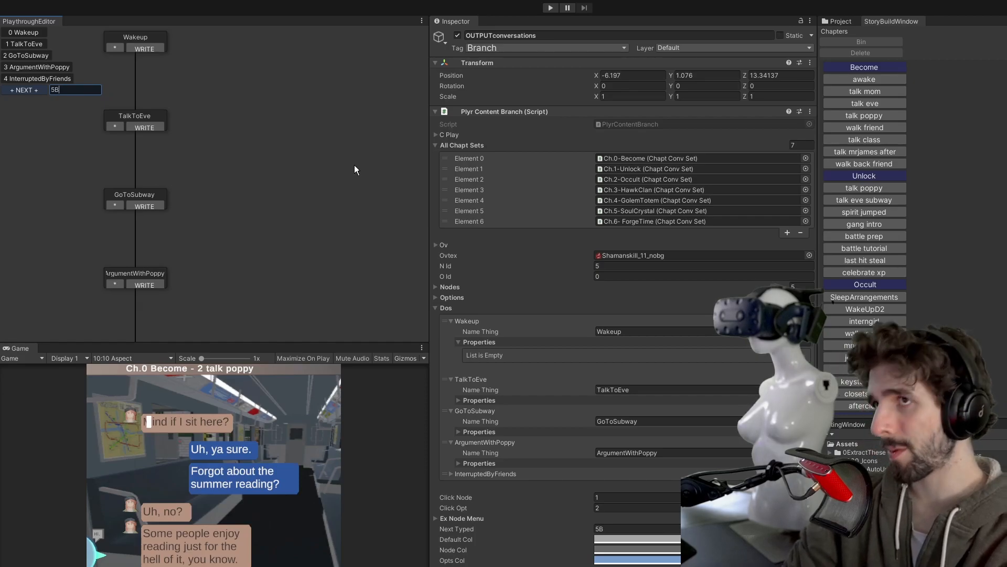
Step: Name the sixth playthrough node BikingToSchool
text(ikin)
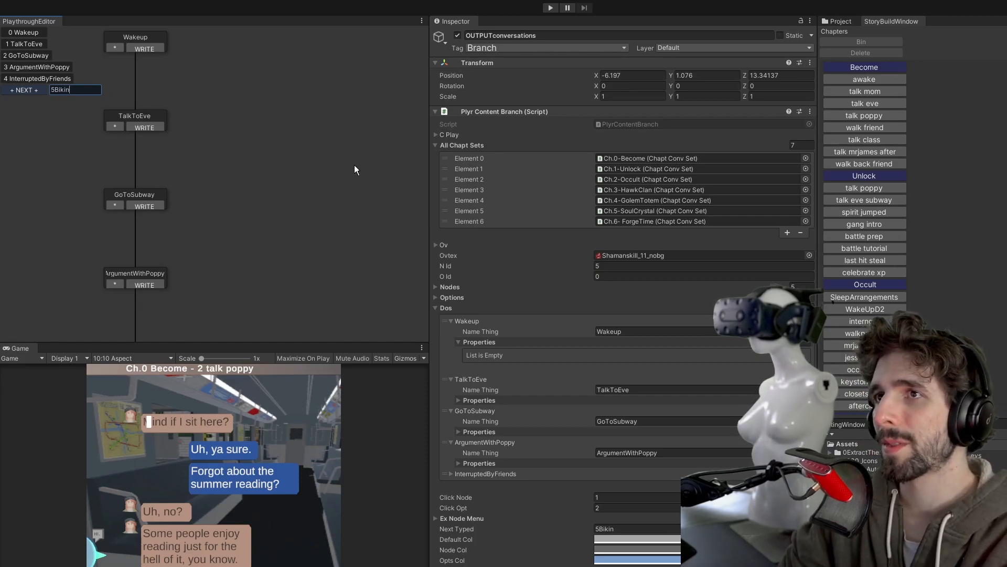
text(BikingTo)
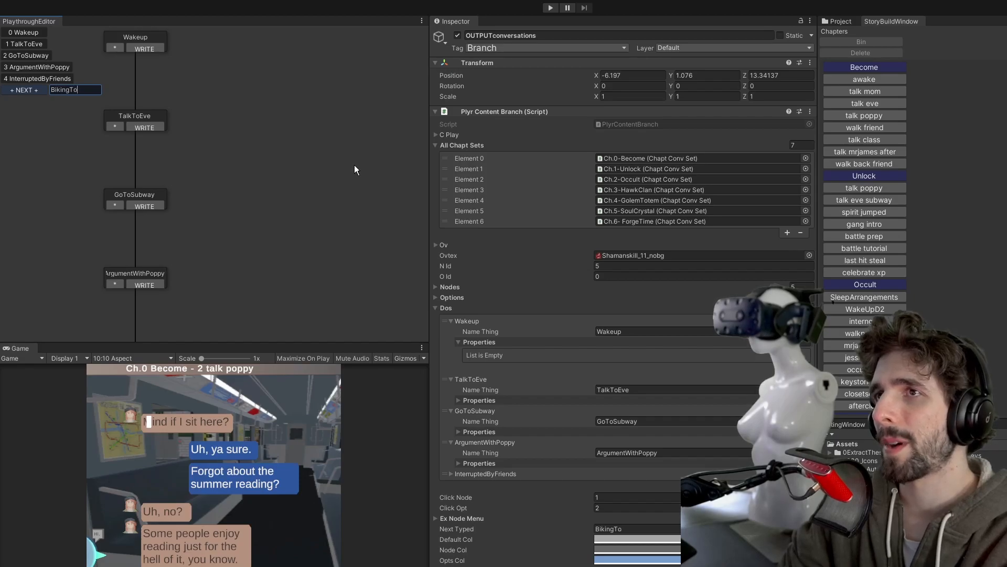
text(School)
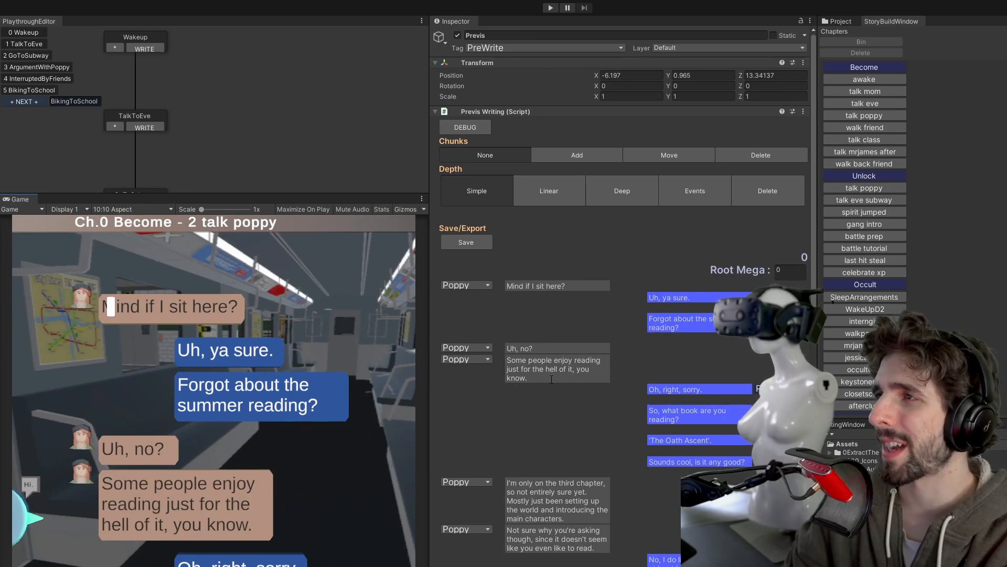
mouse_move(91, 120)
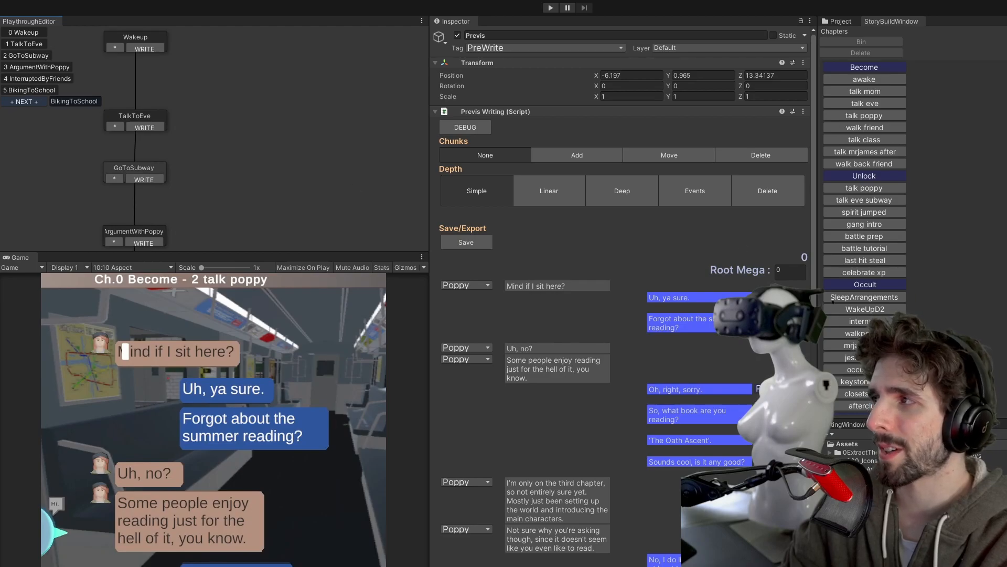
Step: Scroll the playthrough graph to show the Wakeup-to-ArgumentWithPoppy chain
scroll(down, 3)
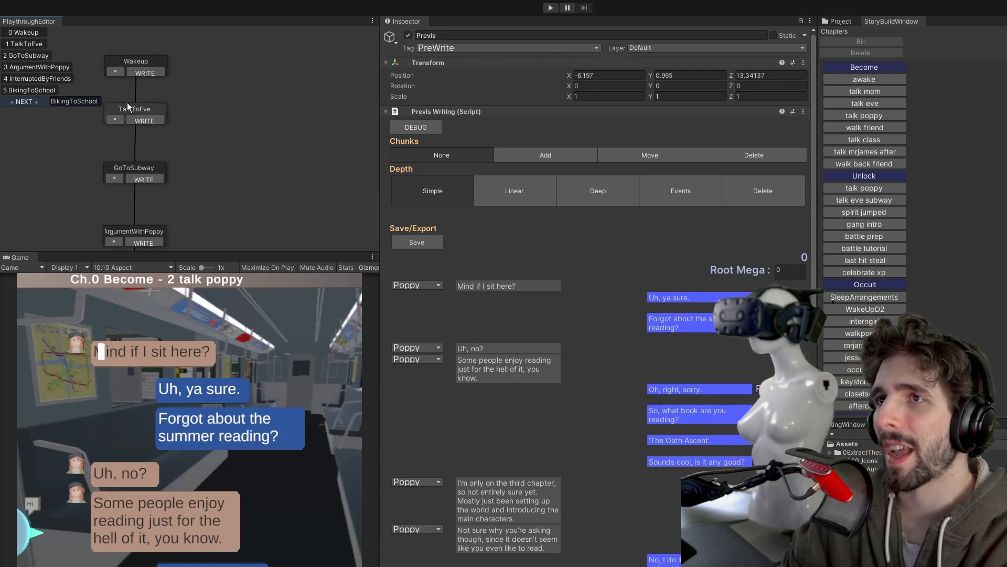
Step: Relink the Wakeup node and move it back above TalkToEve
click(146, 73)
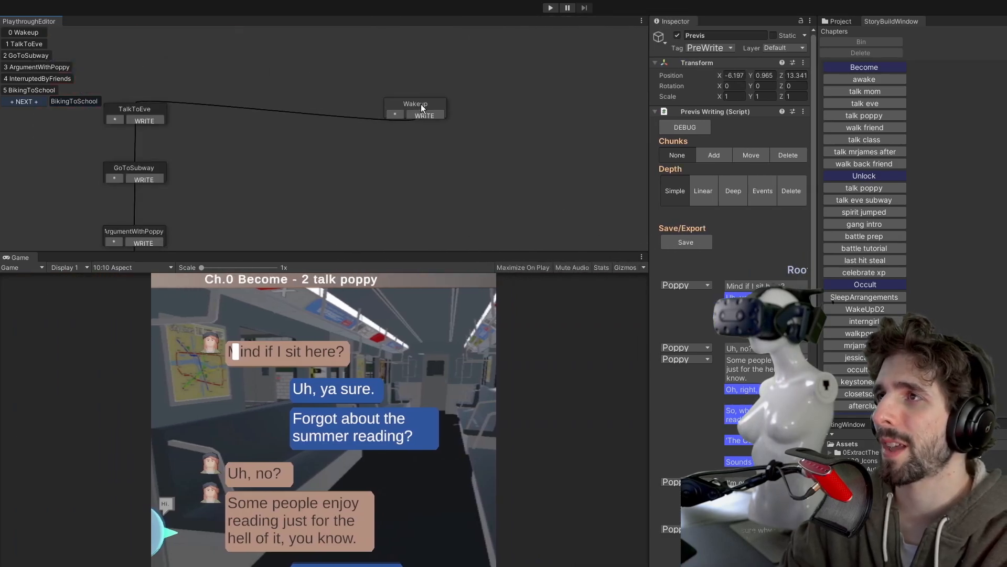
click(416, 115)
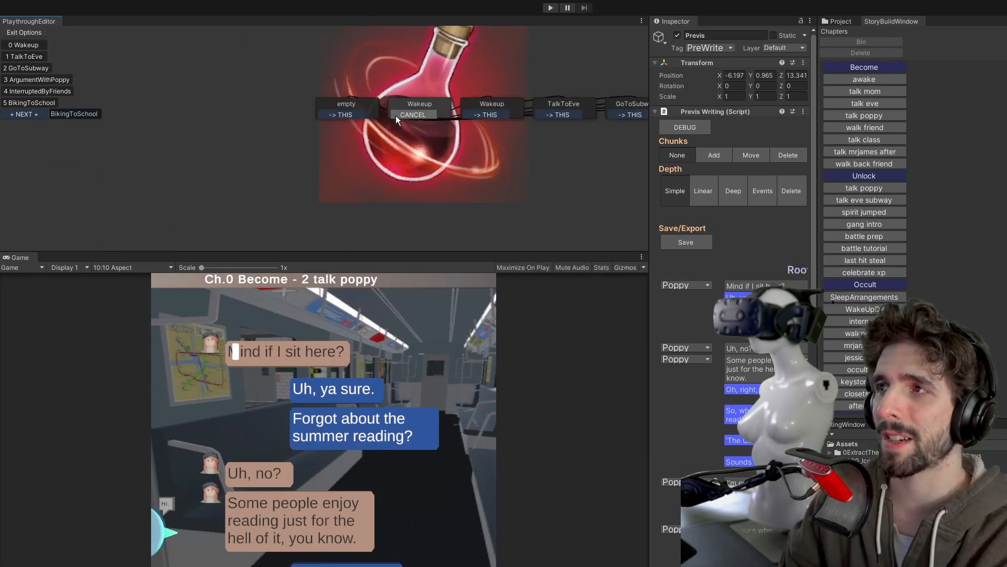
mouse_move(439, 150)
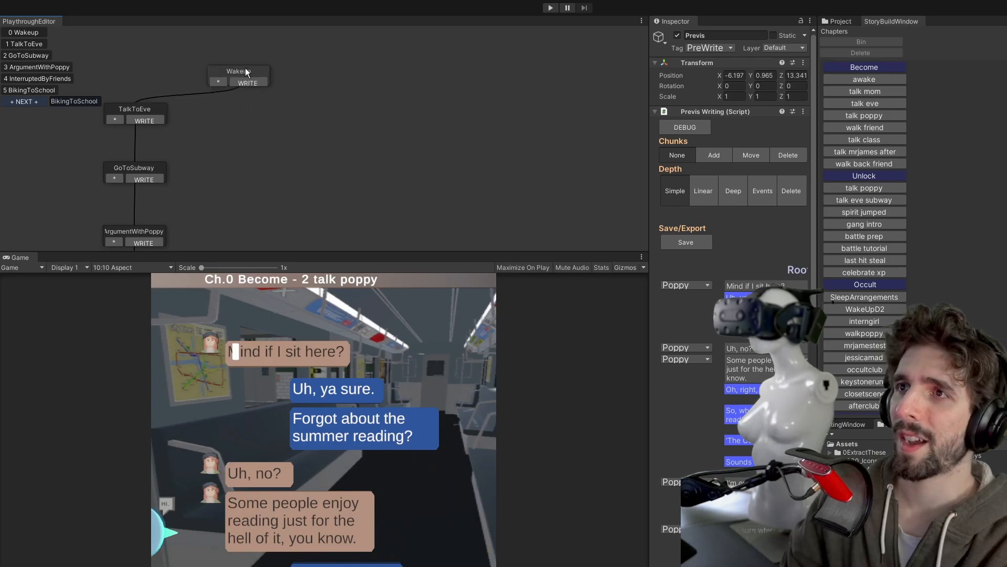
drag(238, 73, 135, 73)
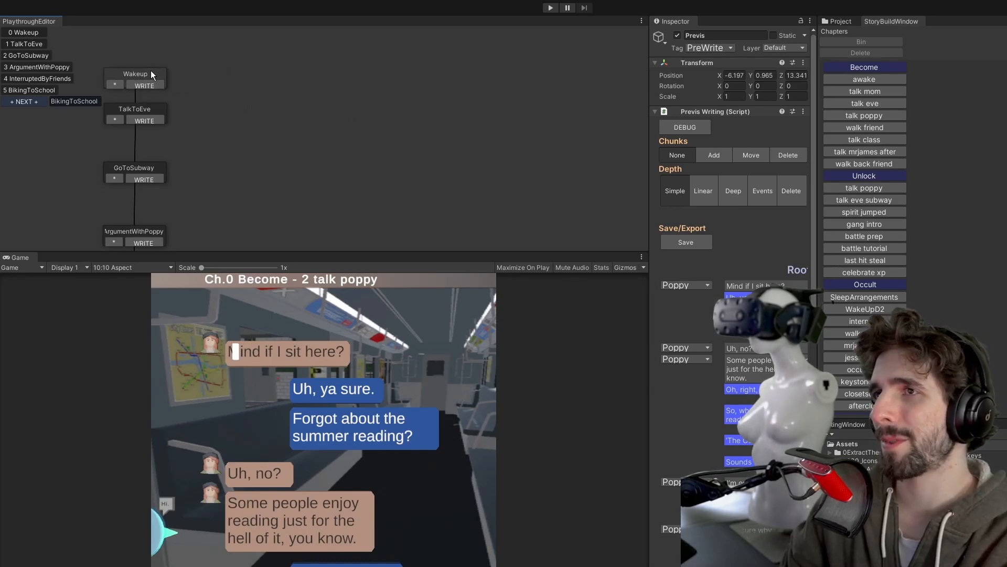
mouse_move(273, 96)
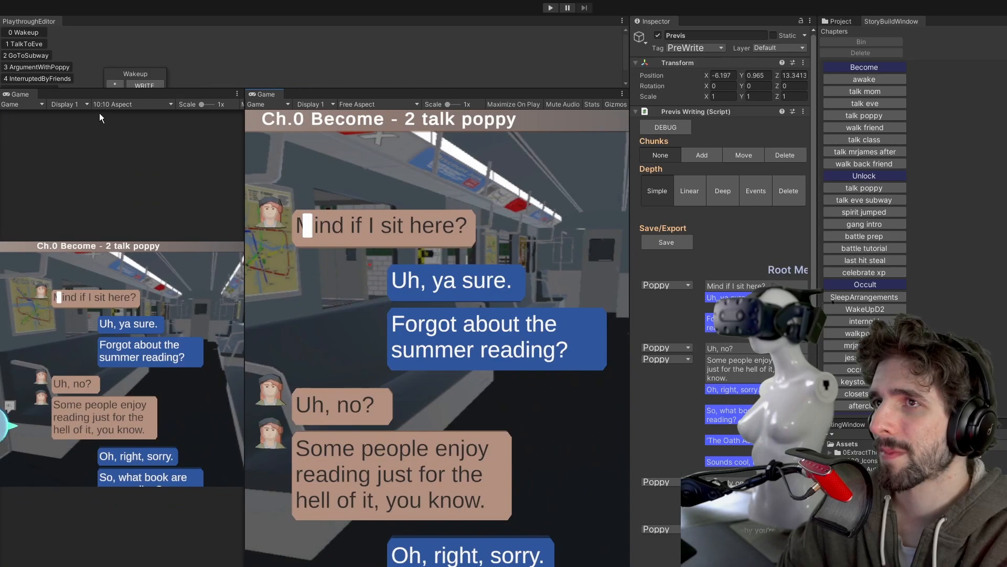
Step: Adjust the left Game view's aspect and reach the Inspector panel's options menu
click(132, 104)
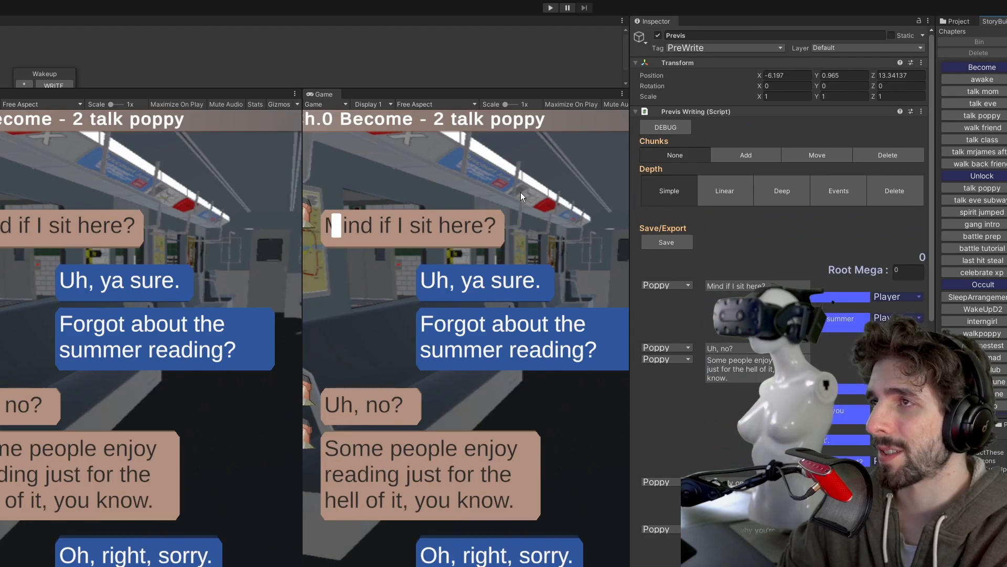
mouse_move(198, 434)
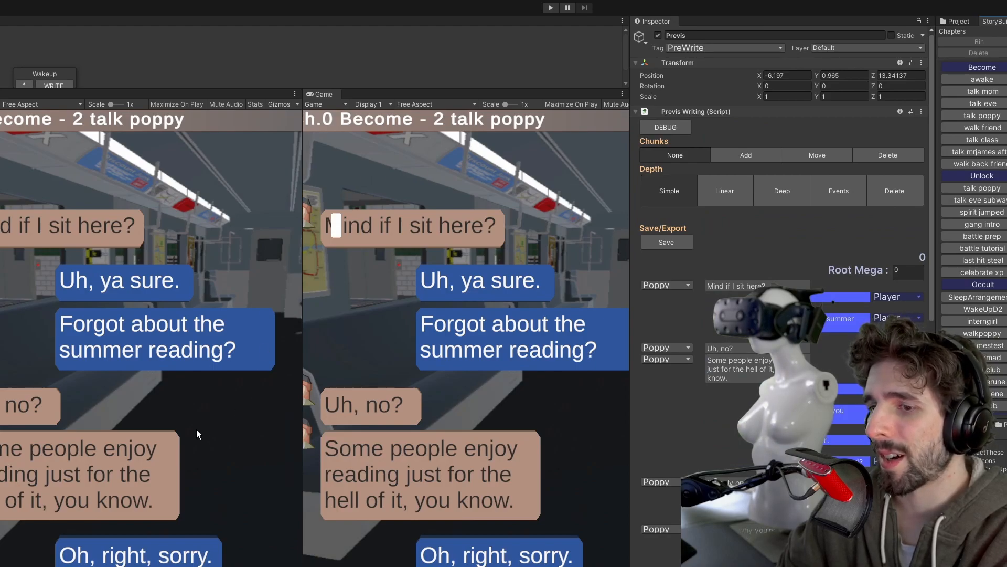
mouse_move(216, 399)
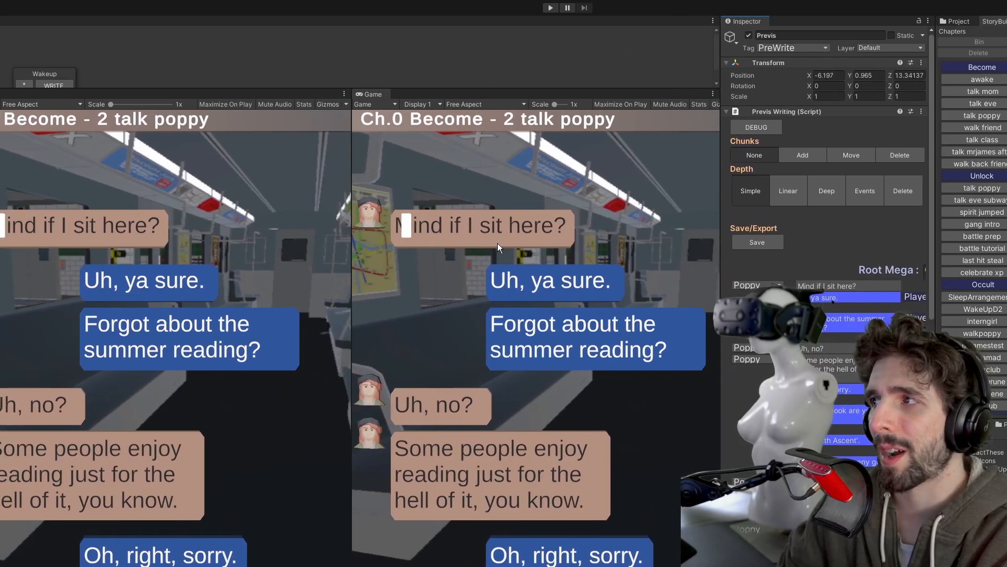
click(929, 21)
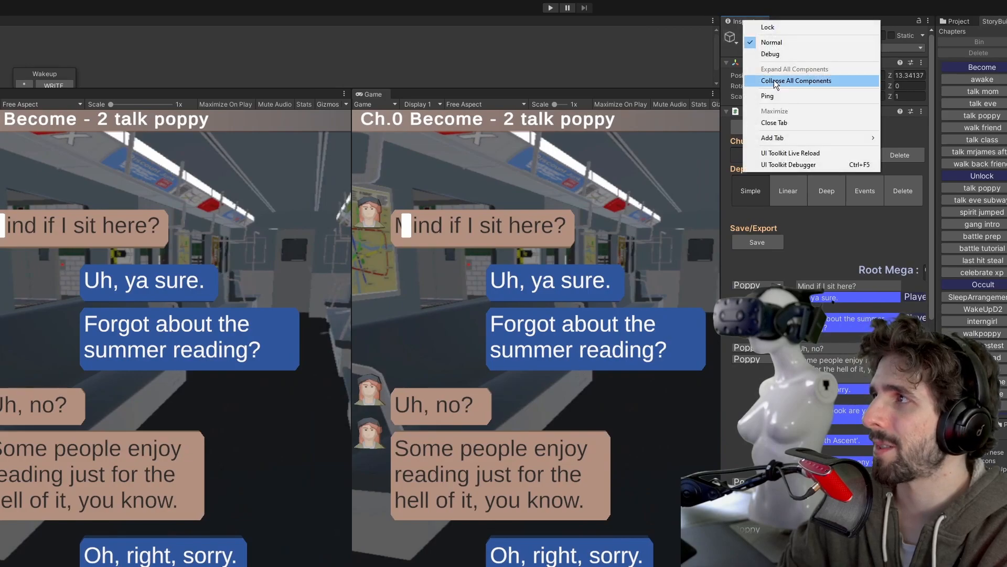
mouse_move(790, 153)
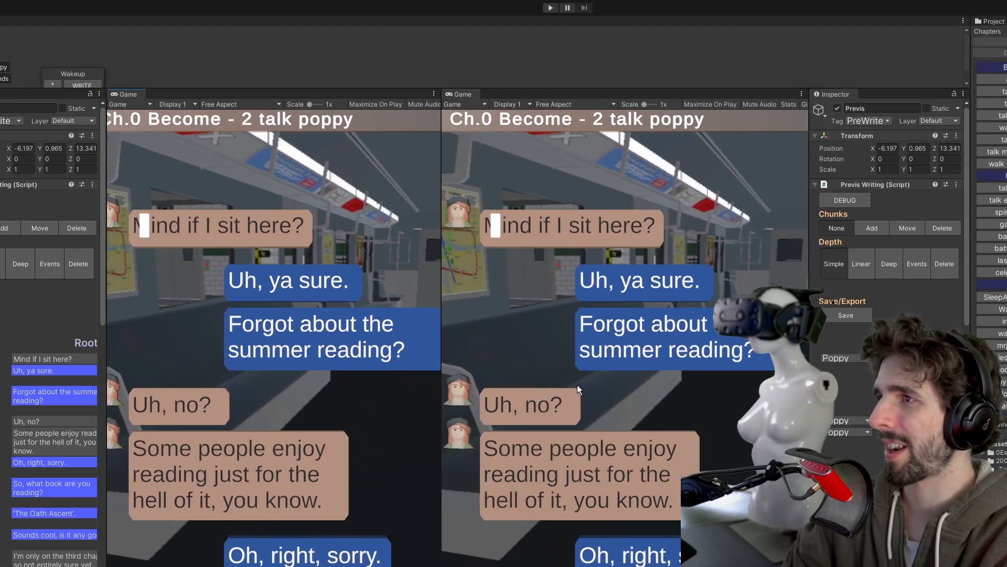
mouse_move(344, 325)
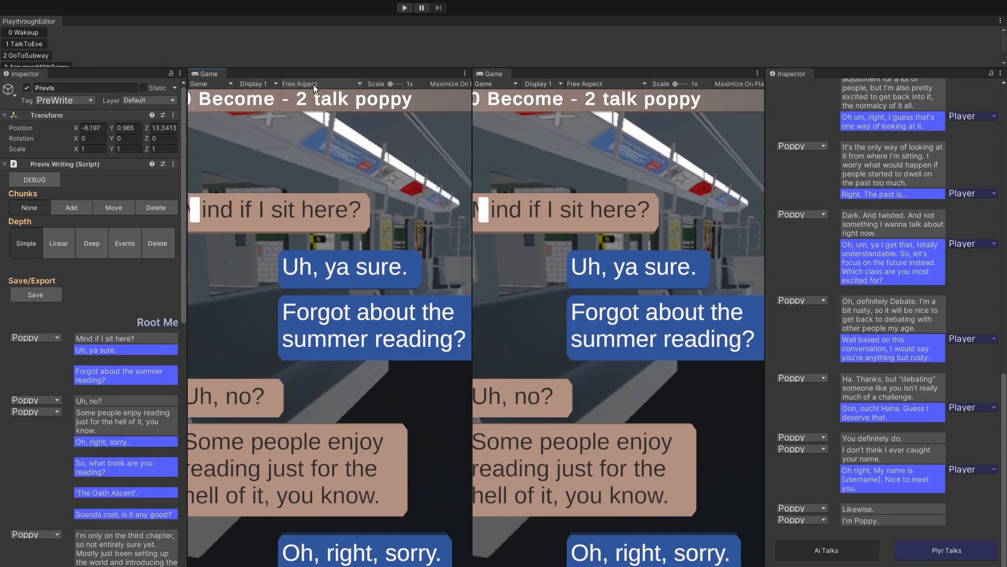
Step: Set both Game views to the 10:10 aspect ratio
click(320, 84)
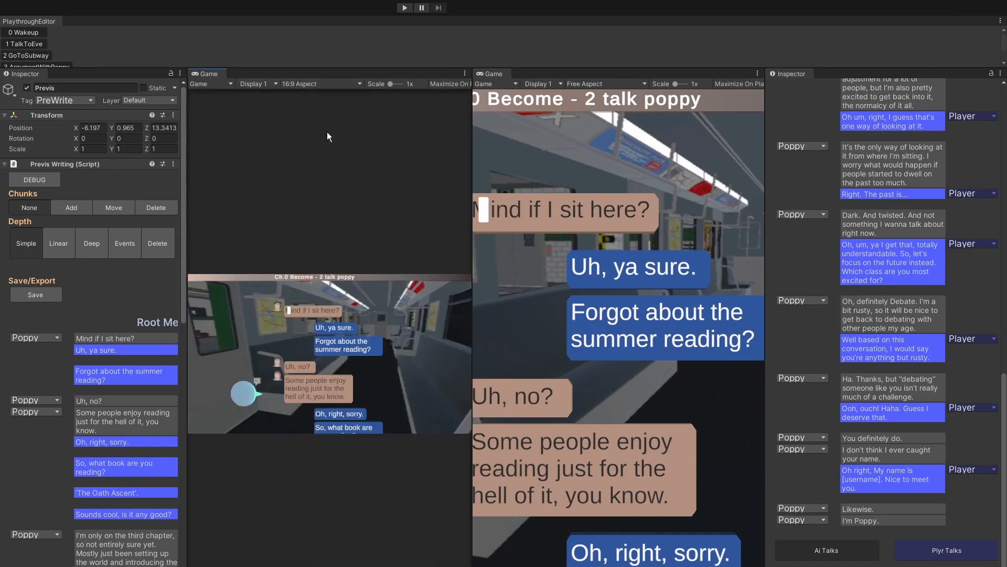
click(320, 84)
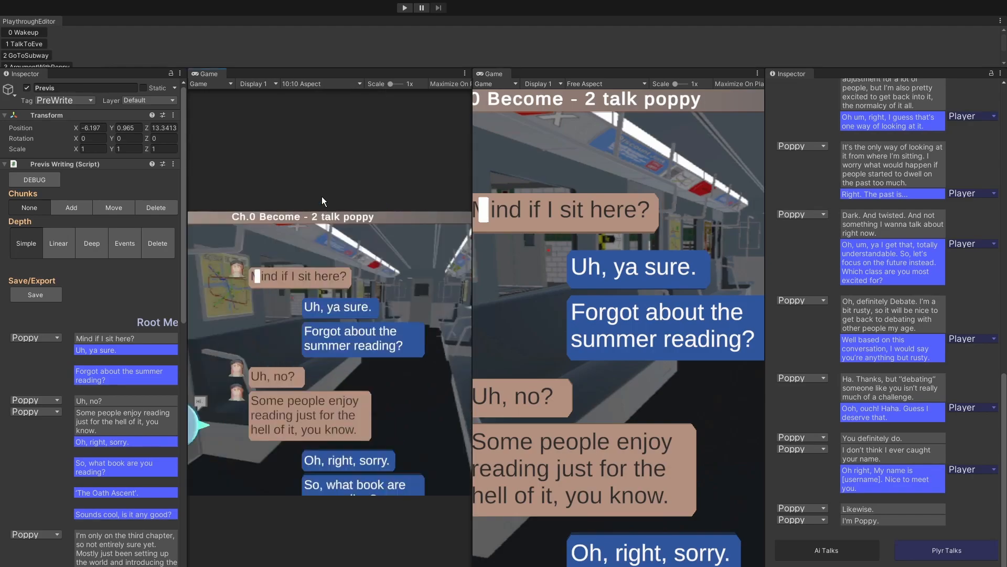
click(605, 84)
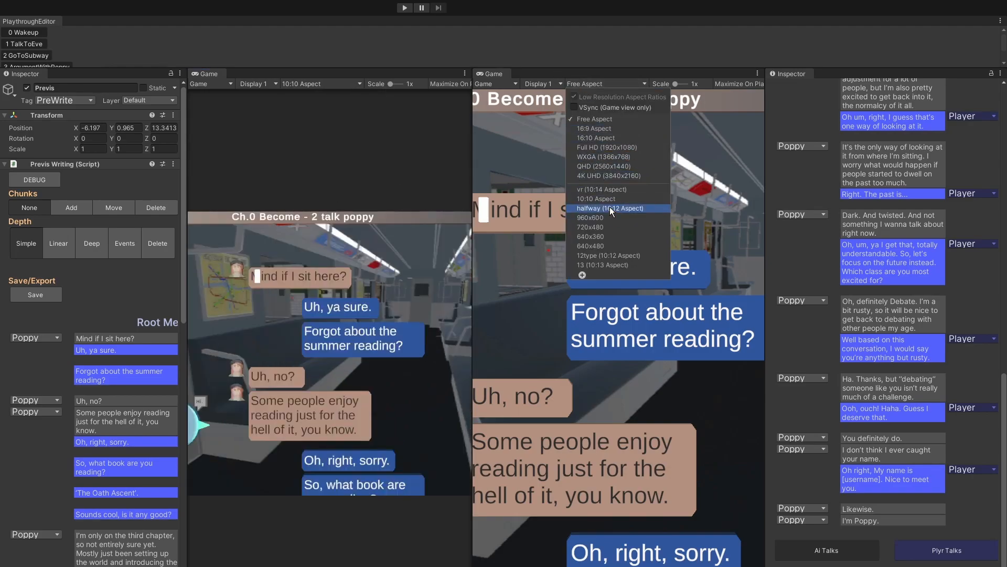
click(596, 199)
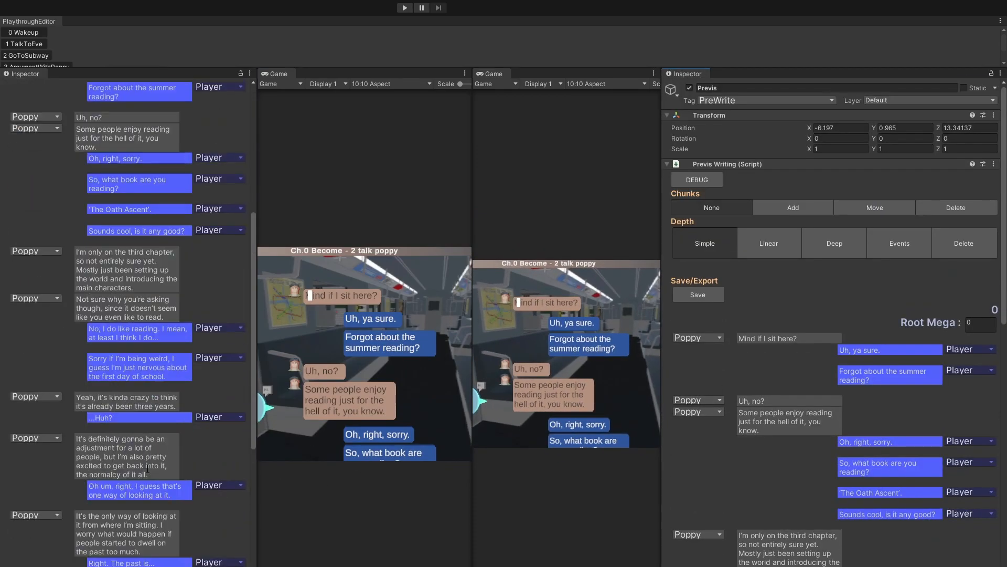
Step: Scroll the left Inspector up to show the Poppy conversation's opening lines
scroll(up, 3)
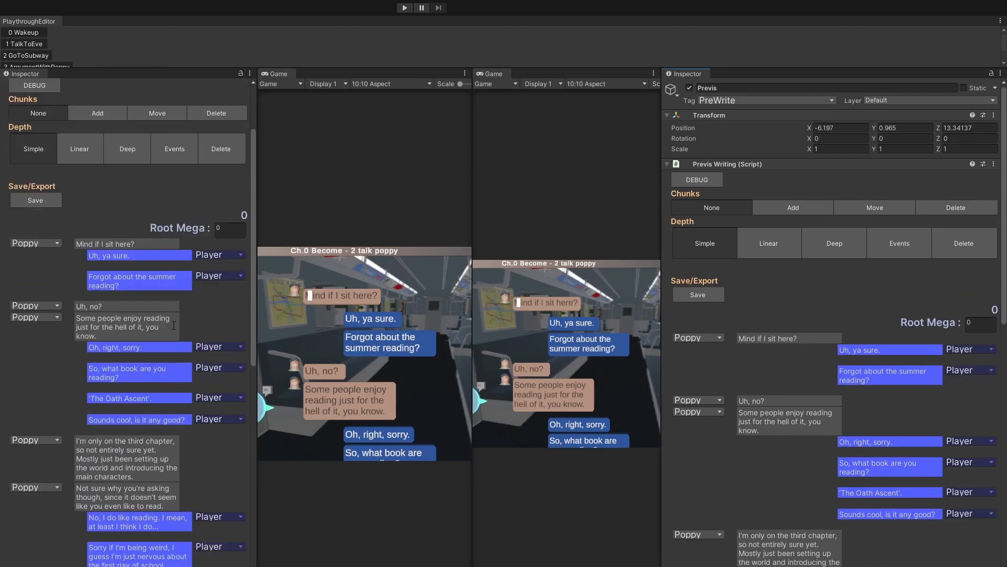
mouse_move(52, 253)
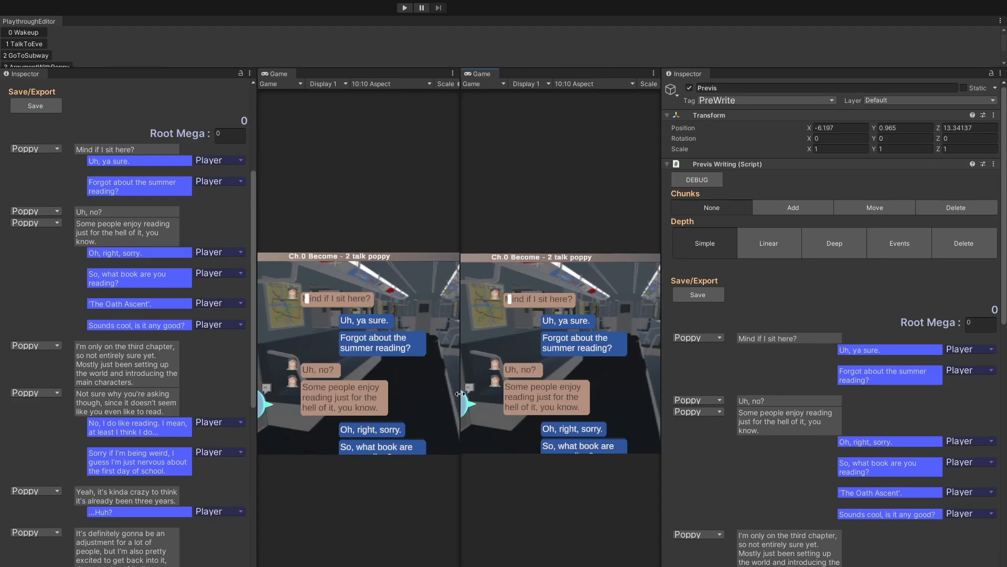
mouse_move(466, 371)
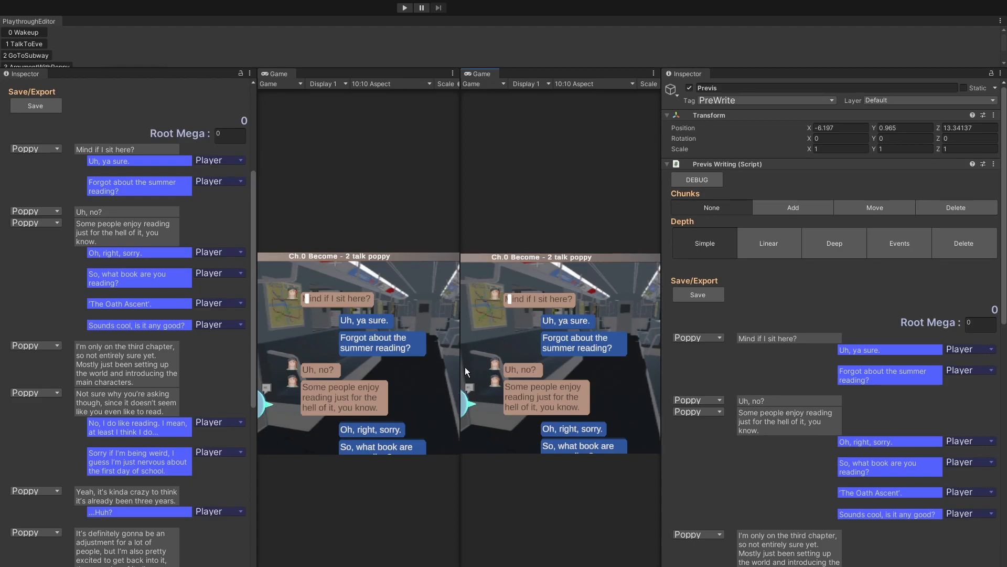
mouse_move(447, 373)
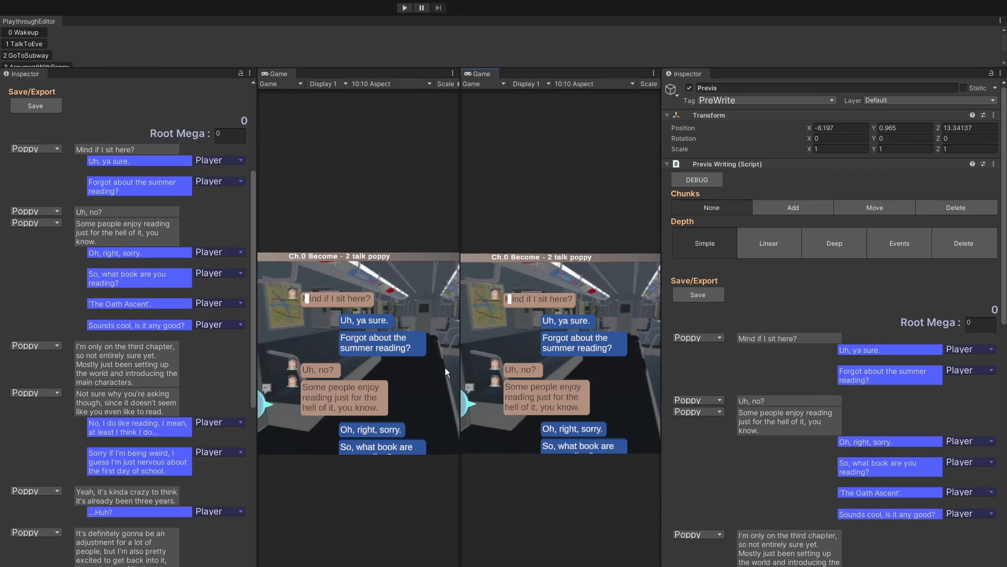
mouse_move(436, 319)
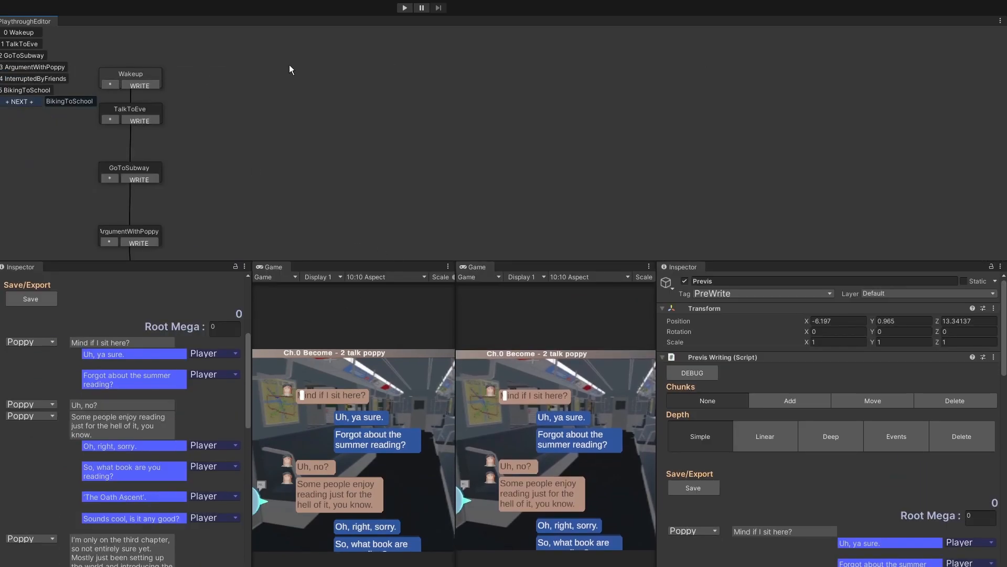
mouse_move(233, 290)
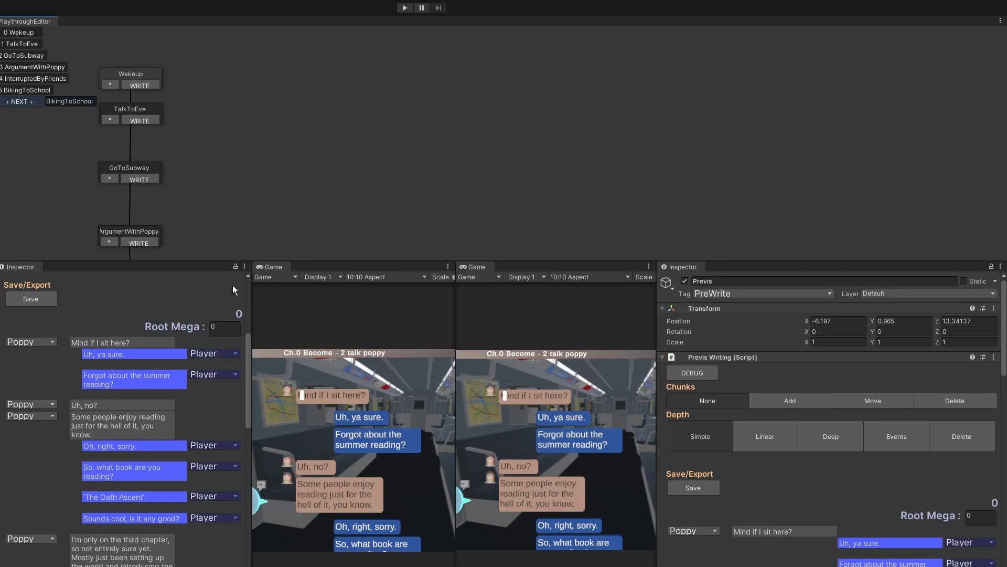
Step: Drag the Playthrough Editor divider so the Game views below gain height
drag(128, 79, 326, 78)
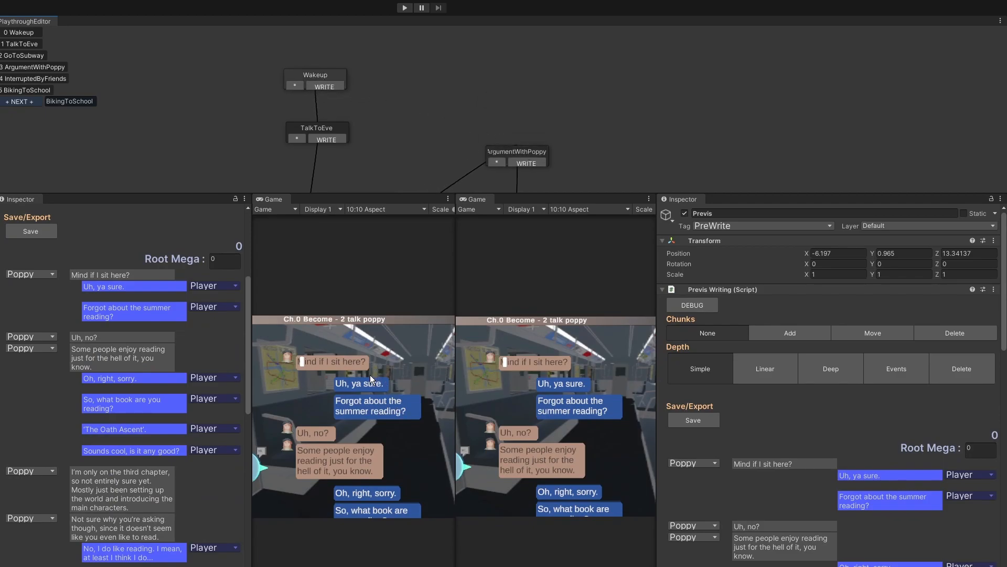
mouse_move(481, 347)
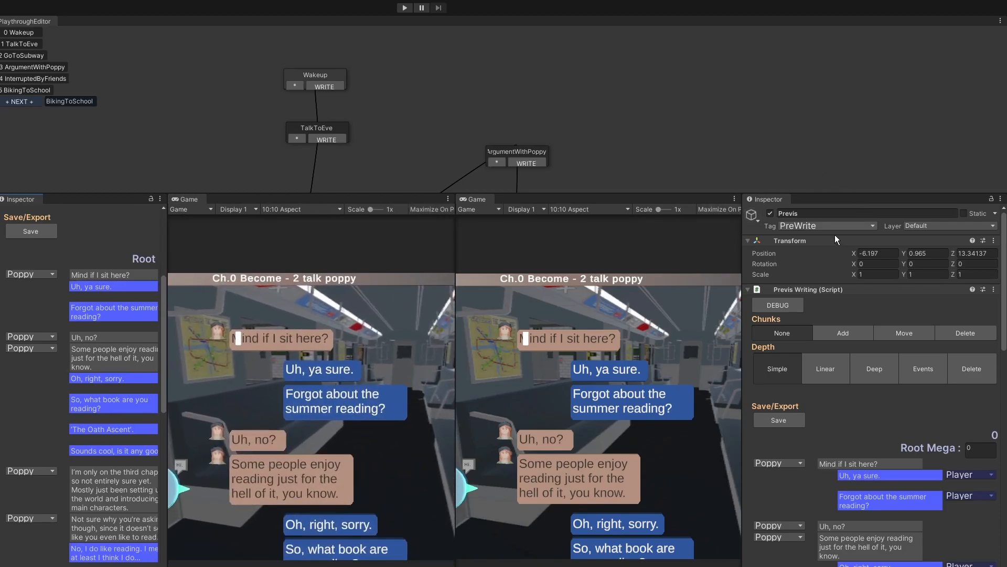
Step: Scroll the right Inspector down to the later Poppy lines about Debate and introductions
scroll(down, 3)
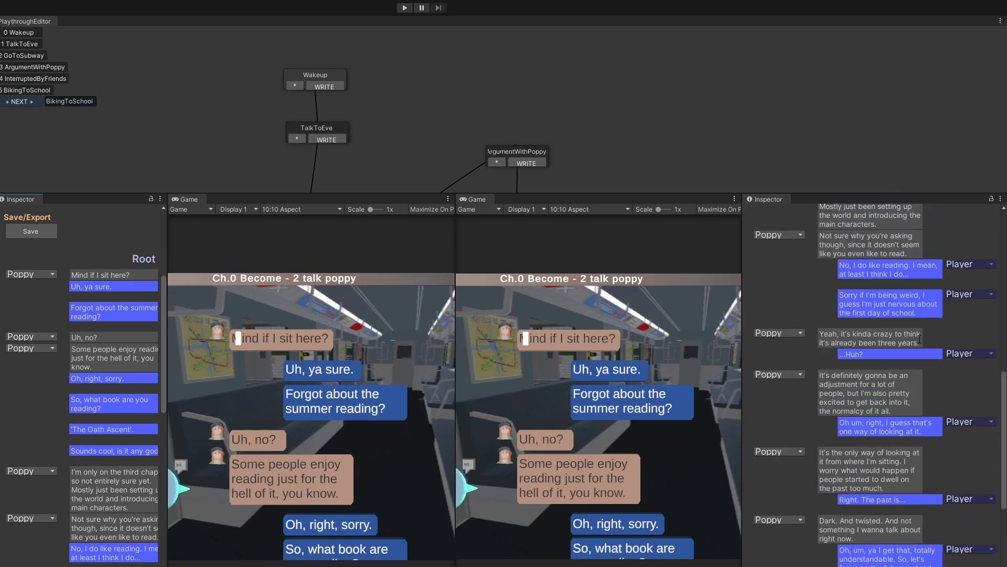
scroll(down, 3)
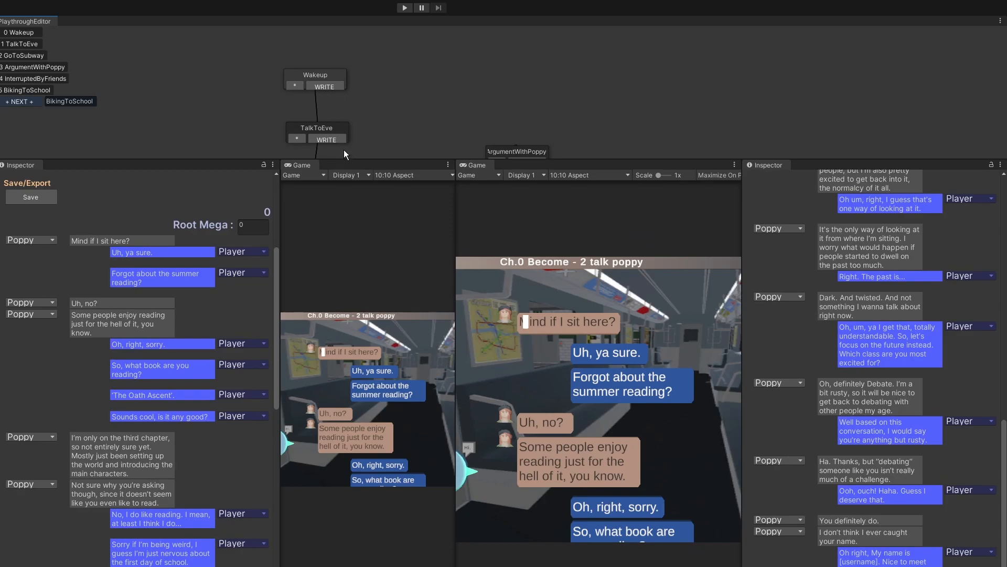
mouse_move(284, 251)
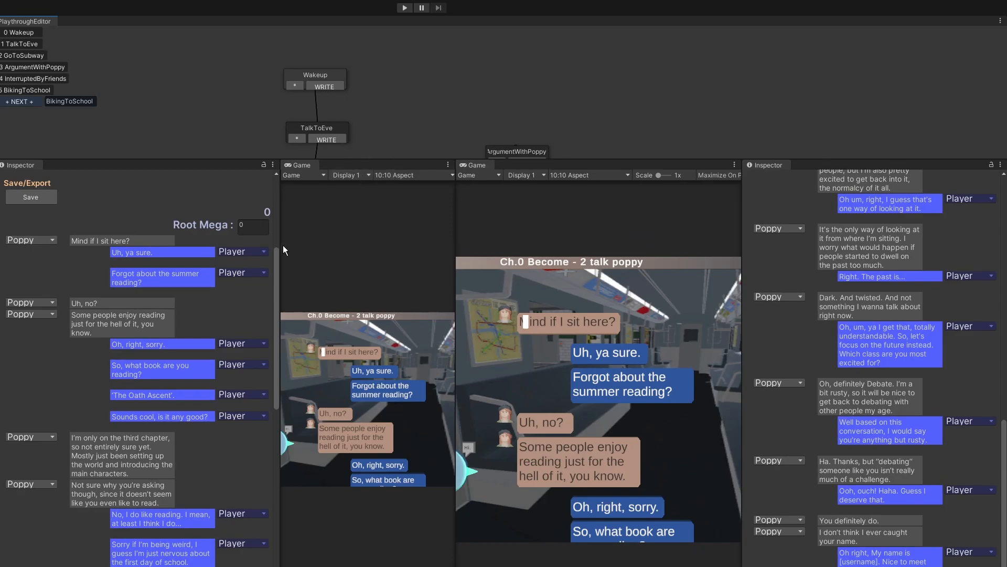